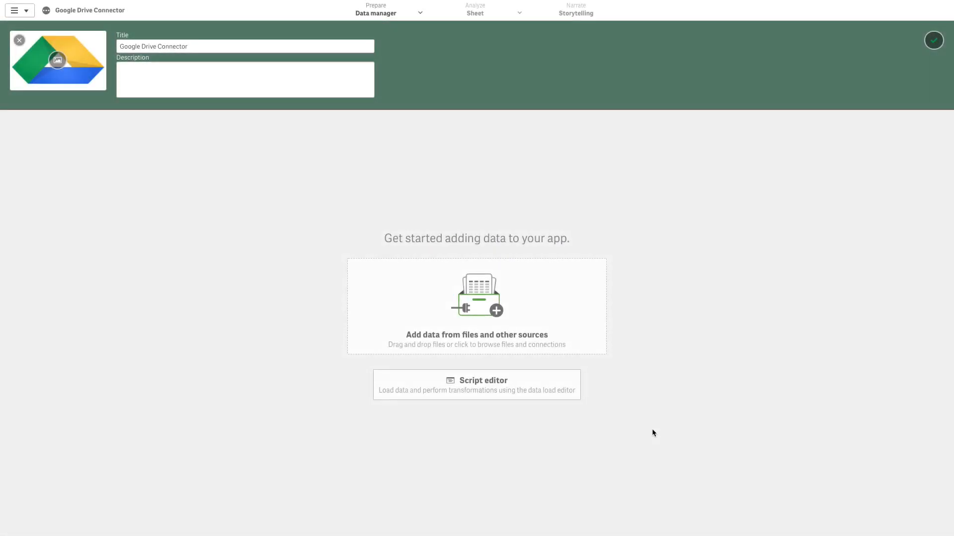
Choose to add data from files and other sources for the Google Drive Connector app.
left_click(476, 306)
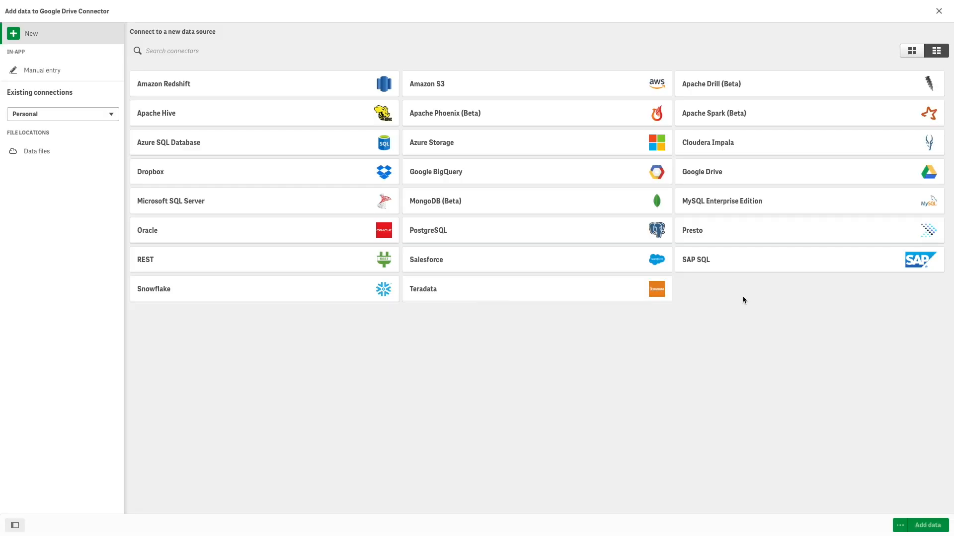
mouse_move(749, 171)
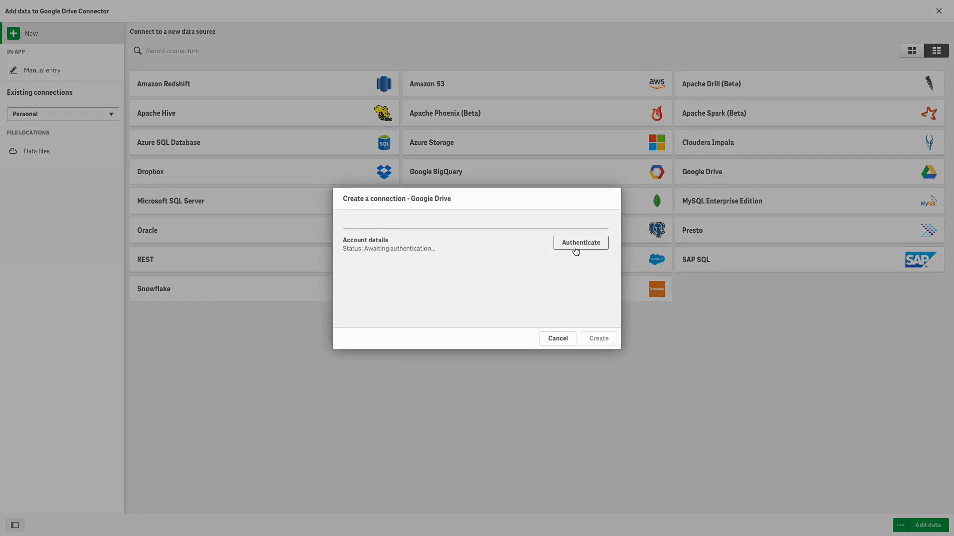
Authenticate the new Google Drive connection with the Google account.
left_click(579, 242)
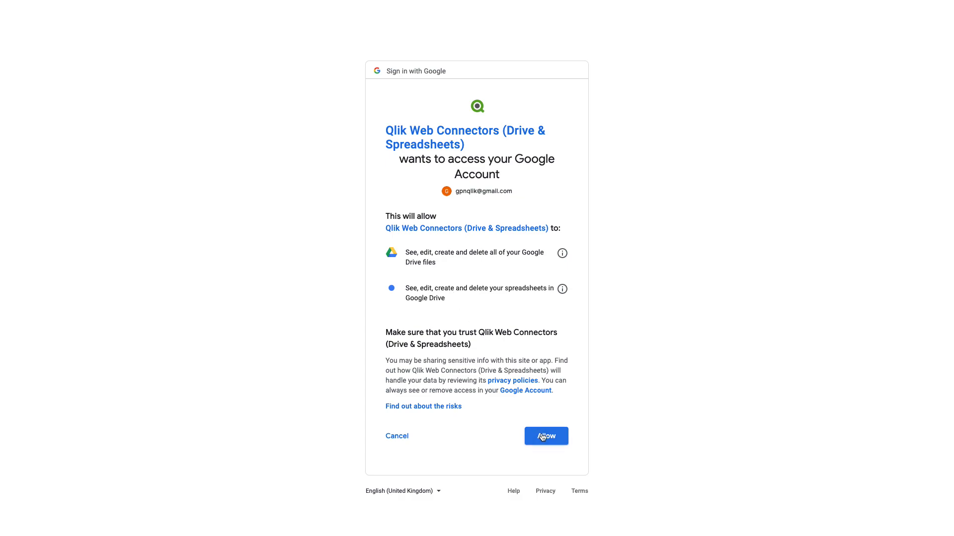
Allow Drive access, verify the copied authentication code and create the Google Drive connection.
left_click(545, 436)
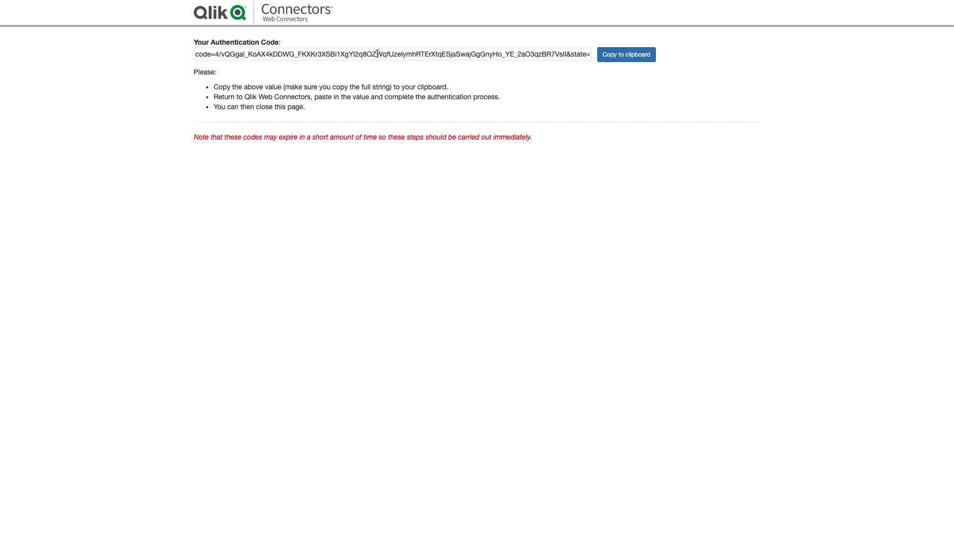
left_click(625, 53)
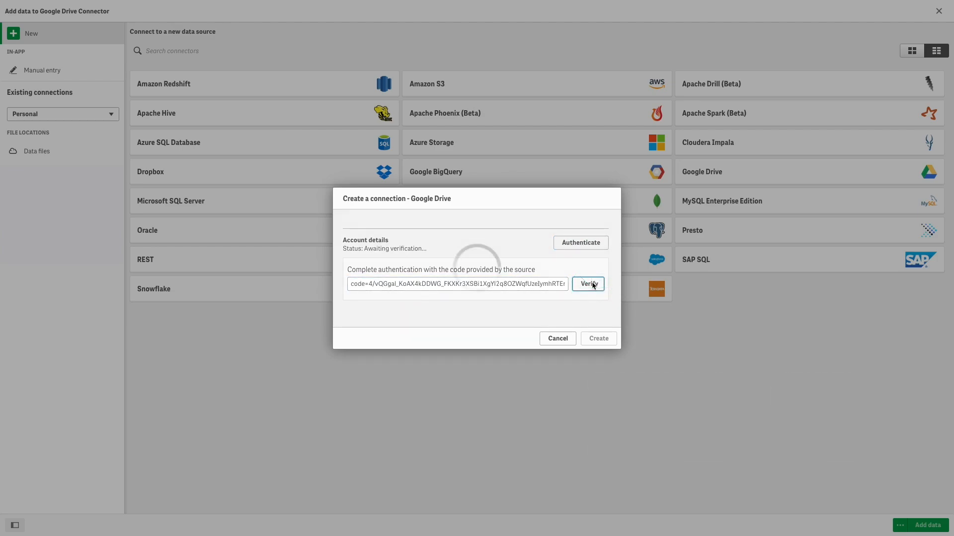
left_click(587, 284)
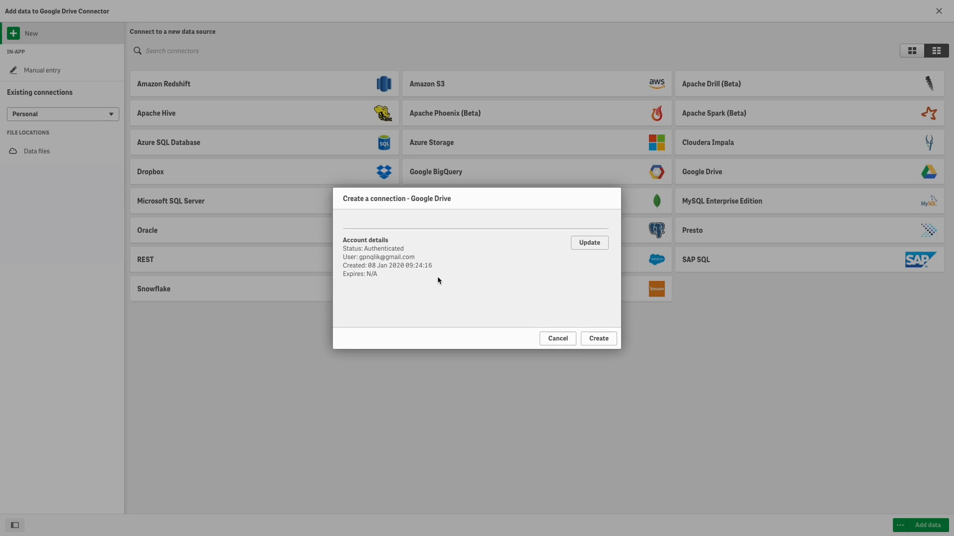
mouse_move(665, 364)
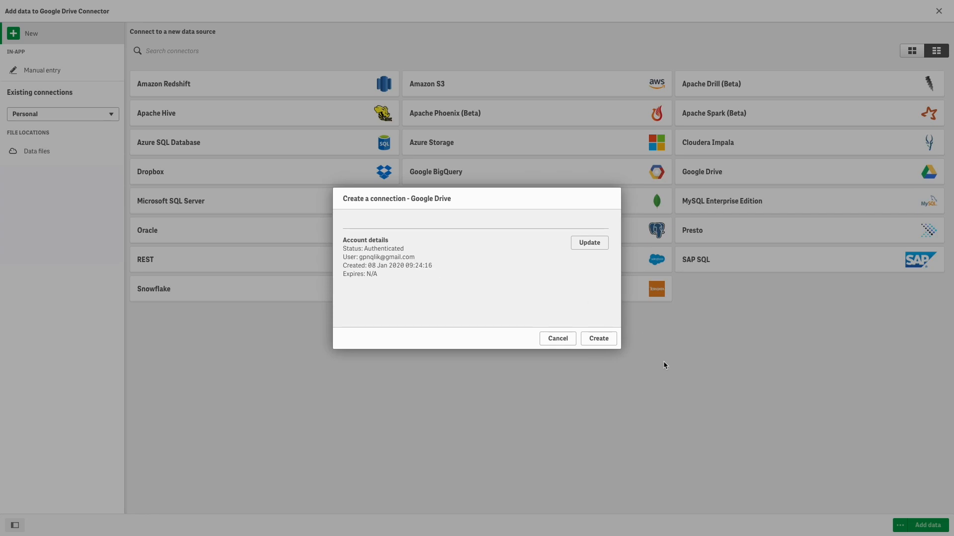
left_click(597, 337)
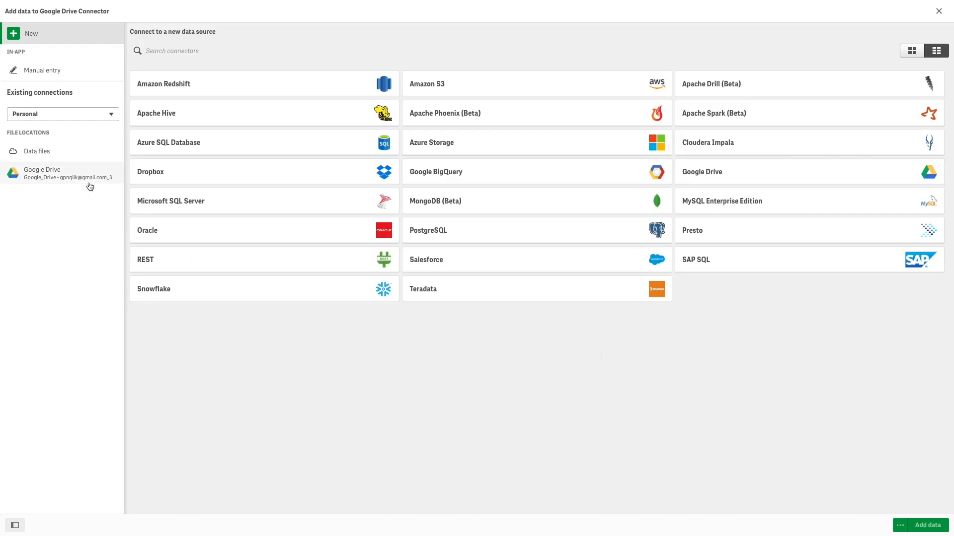
Browse the Google Drive connection, preview Sales.xlsx and add the Sales table.
left_click(67, 173)
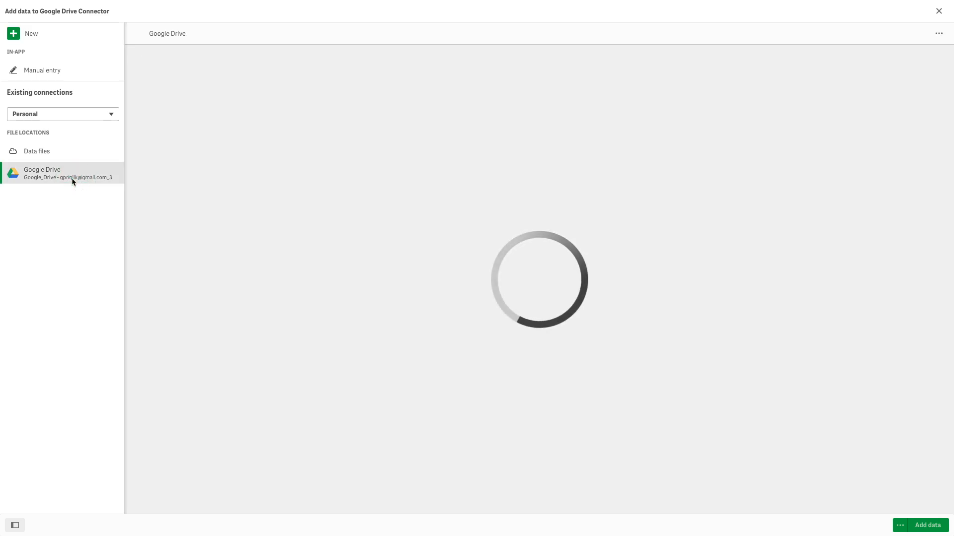
left_click(67, 173)
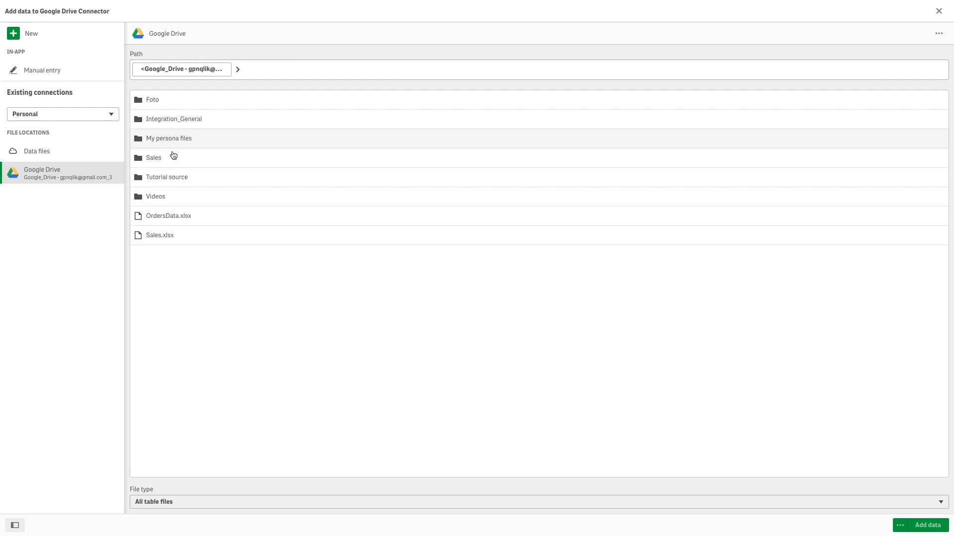
mouse_move(172, 185)
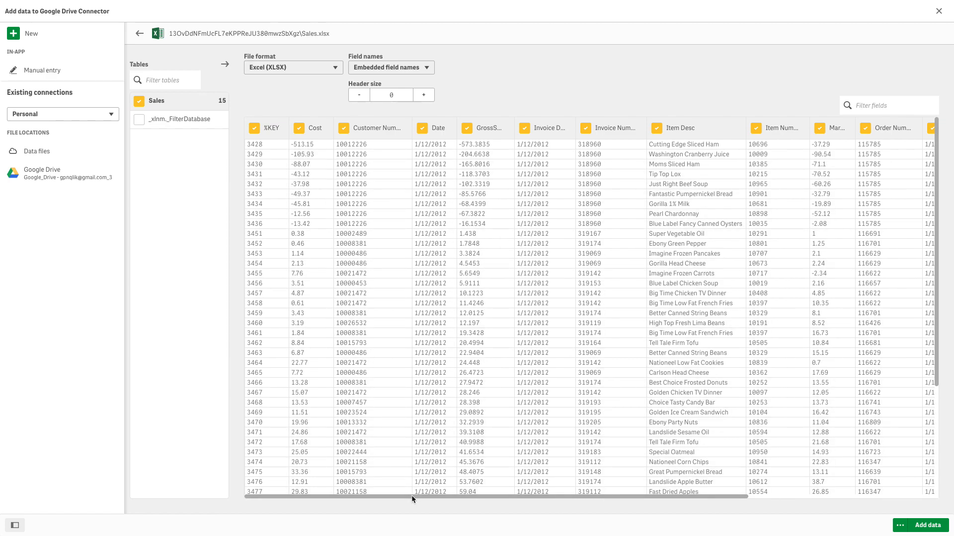
scroll("right", 3)
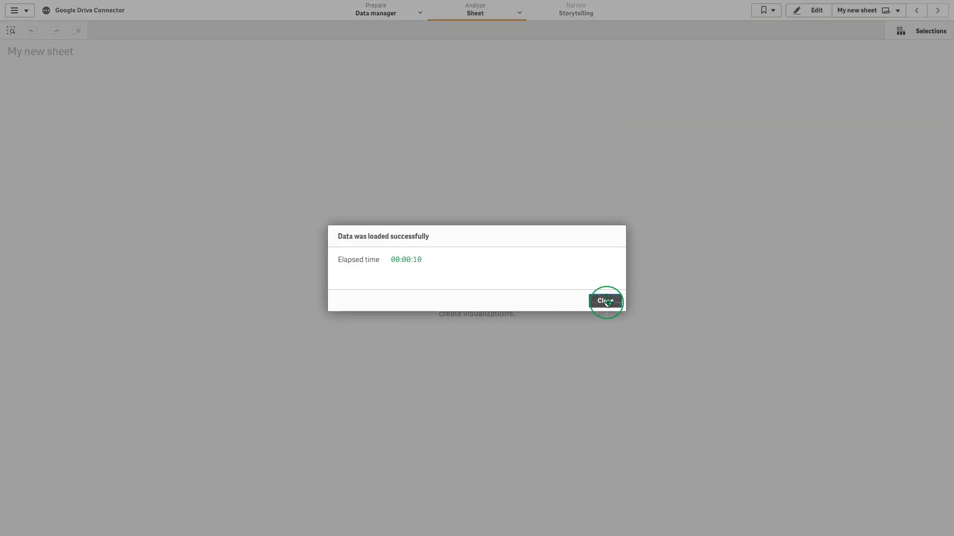
Dismiss the load confirmation, review Sales in Data manager and start adding more data.
left_click(605, 301)
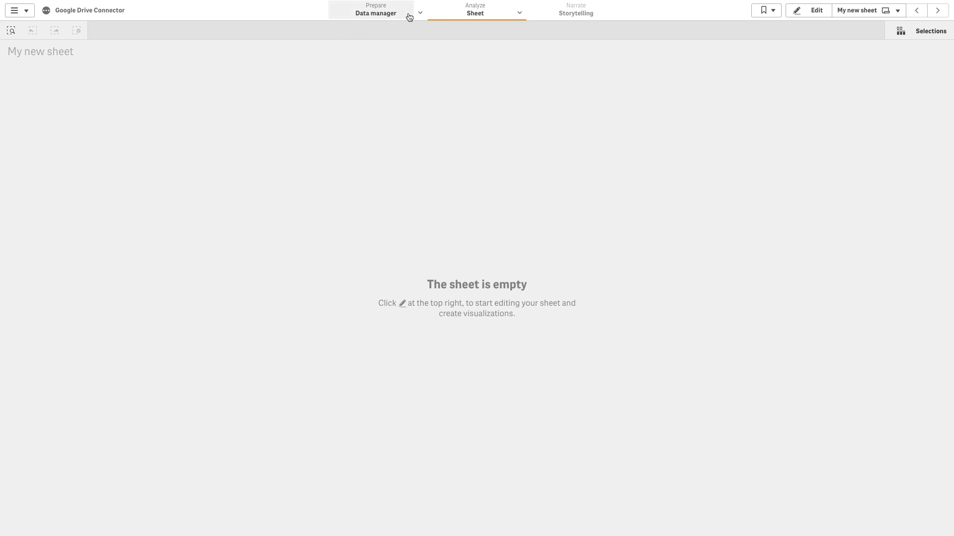
left_click(376, 10)
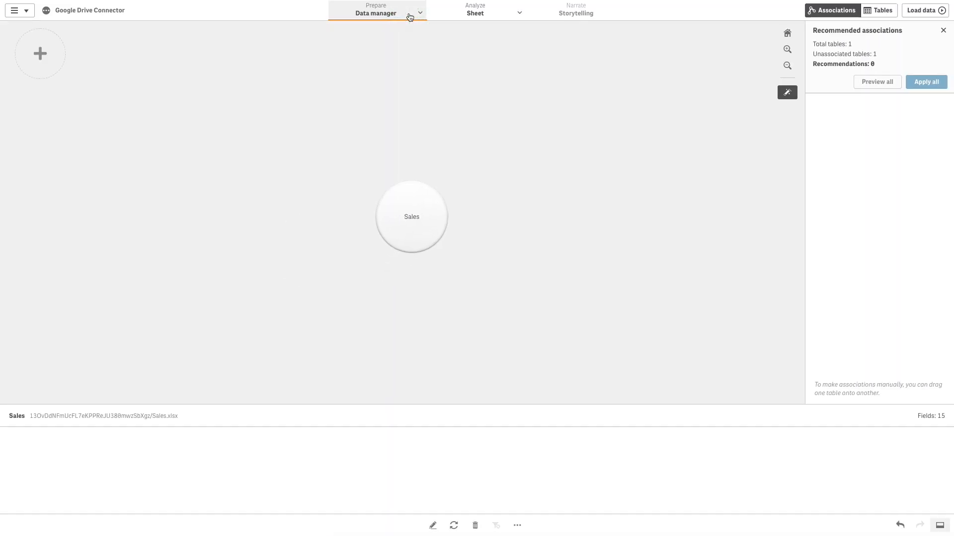
left_click(411, 216)
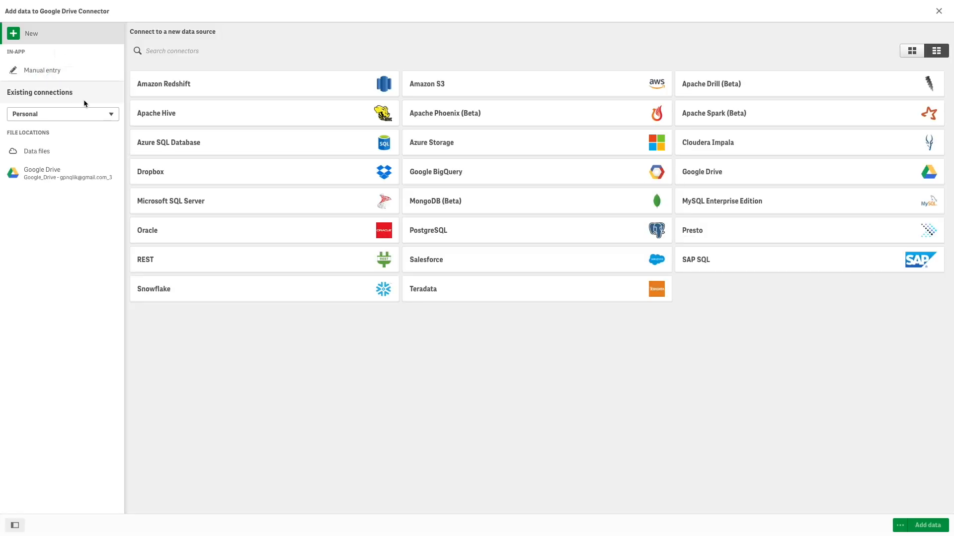
Add the Customers table from Customers.xlsx in the Google Drive Tutorial folder.
left_click(60, 173)
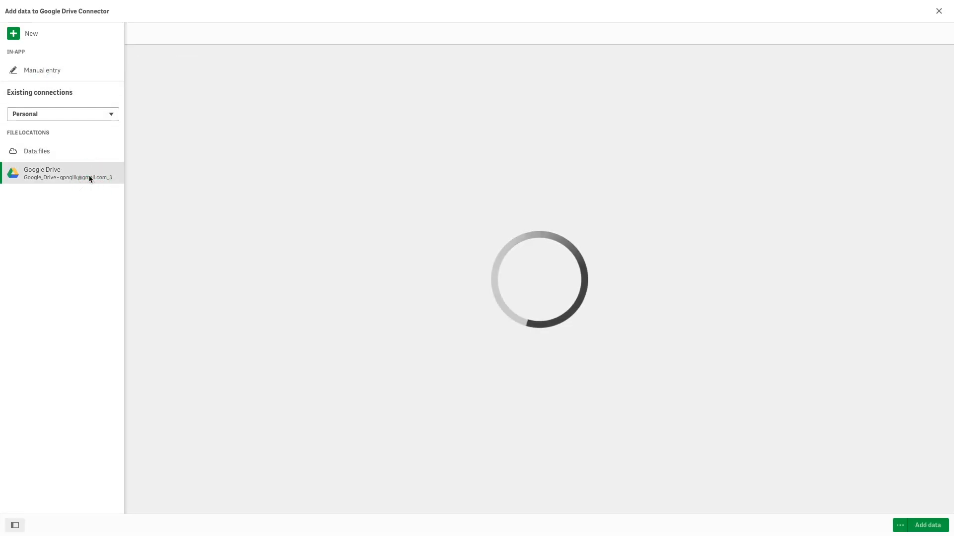
left_click(67, 173)
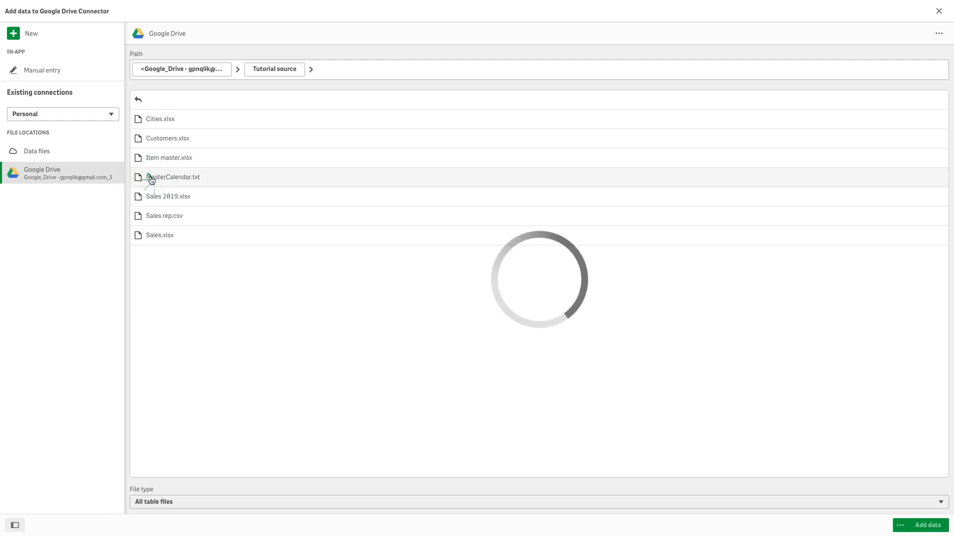
left_click(167, 138)
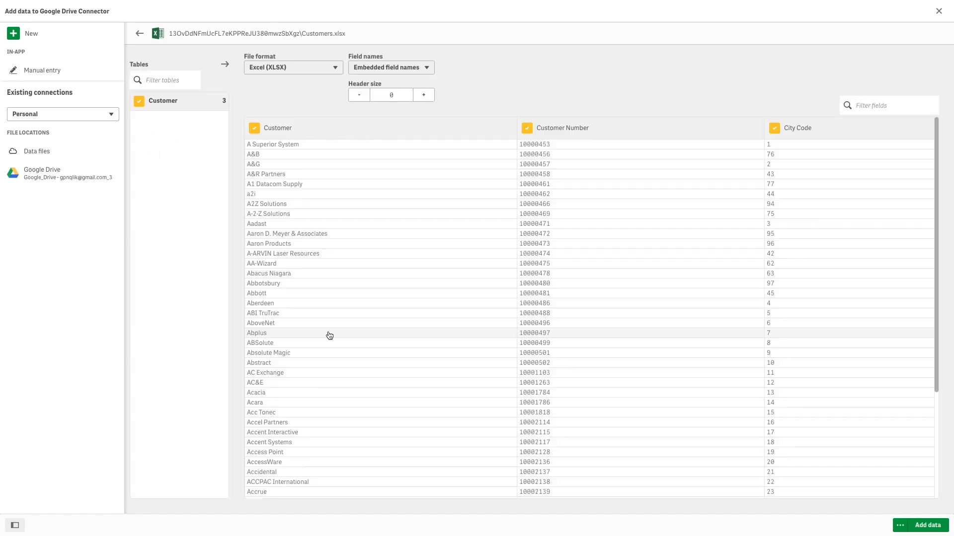
left_click(929, 525)
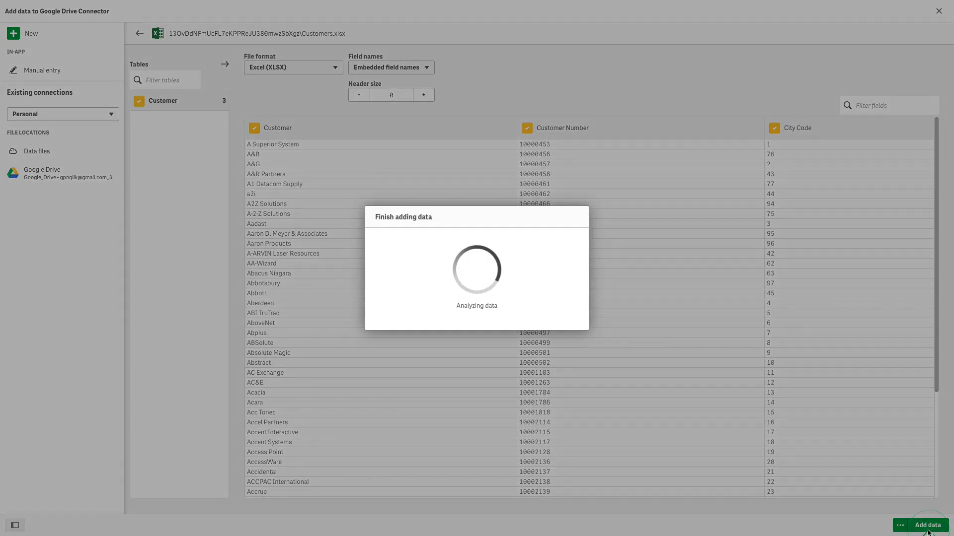
Add the Cities table from Cities.xlsx in the Google Drive connection.
left_click(927, 526)
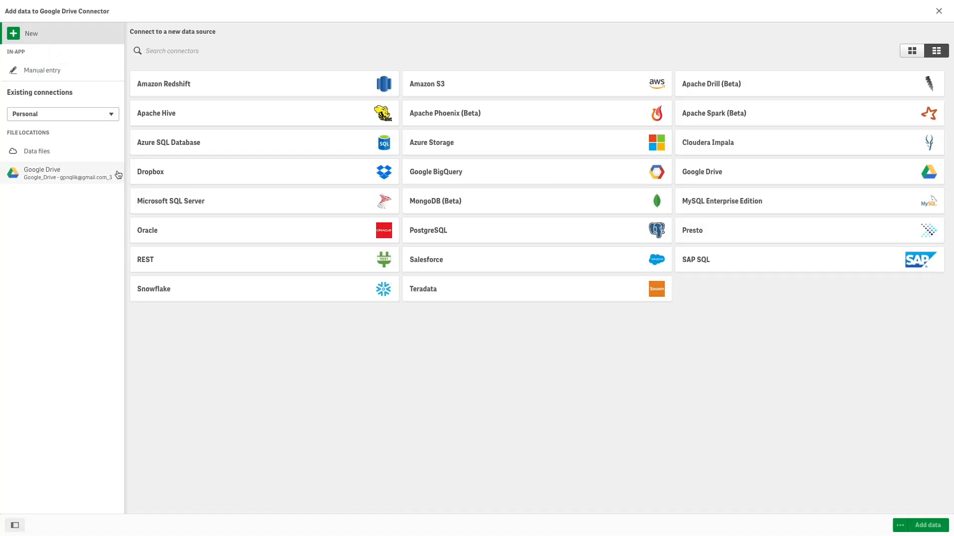
left_click(67, 172)
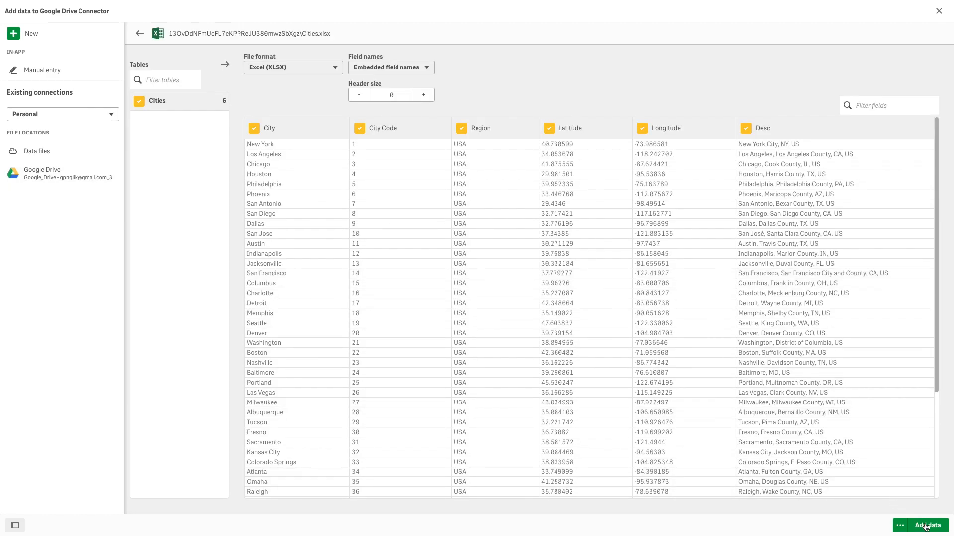
left_click(926, 525)
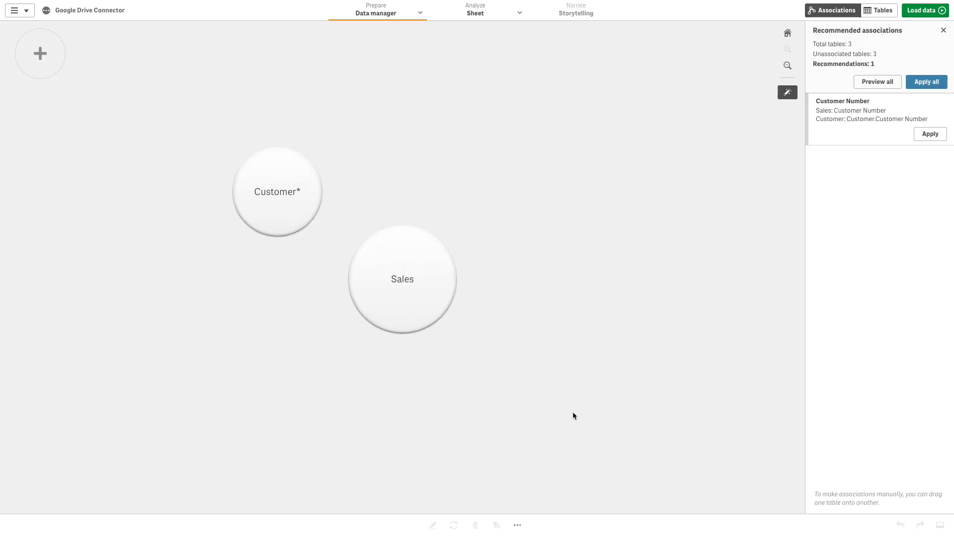
Apply all recommended associations between Sales, Customer and Cities, load the data and go to the sheet.
left_click(930, 134)
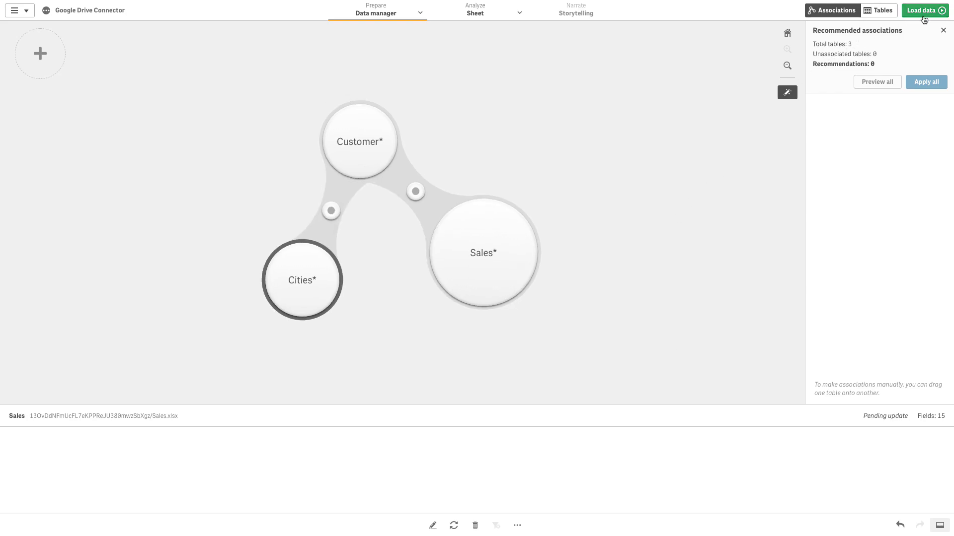
left_click(922, 10)
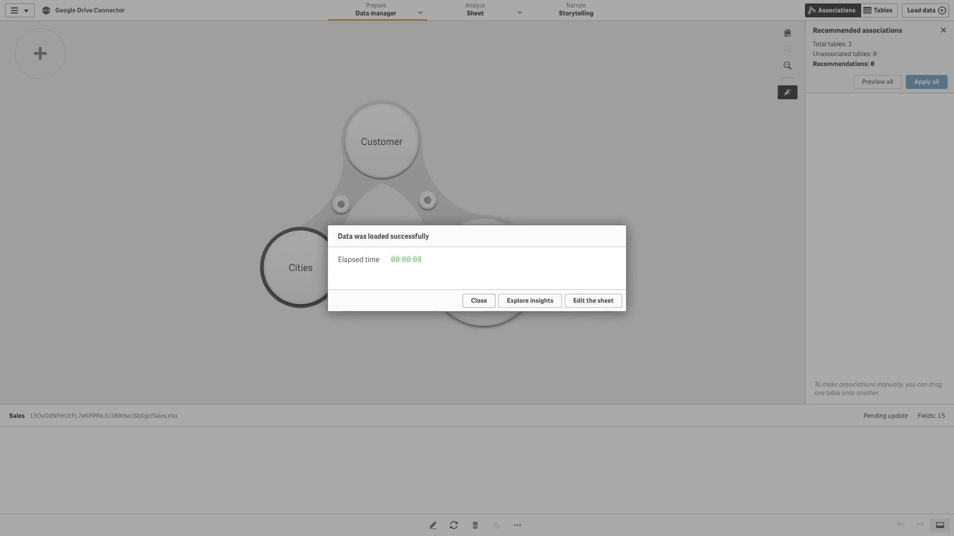
left_click(592, 300)
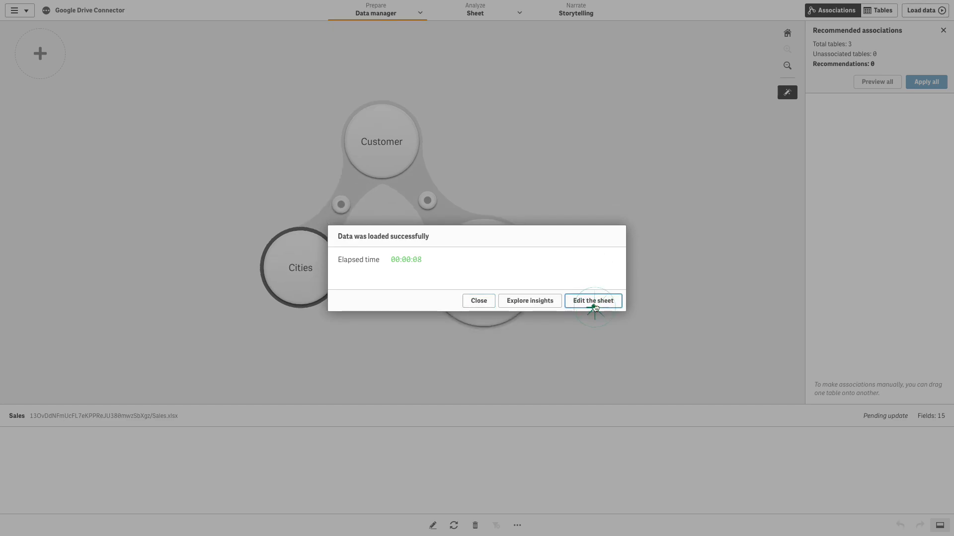
Build a table of Customer, Region and Sum(Sales) on My new sheet and finish editing.
left_click(592, 300)
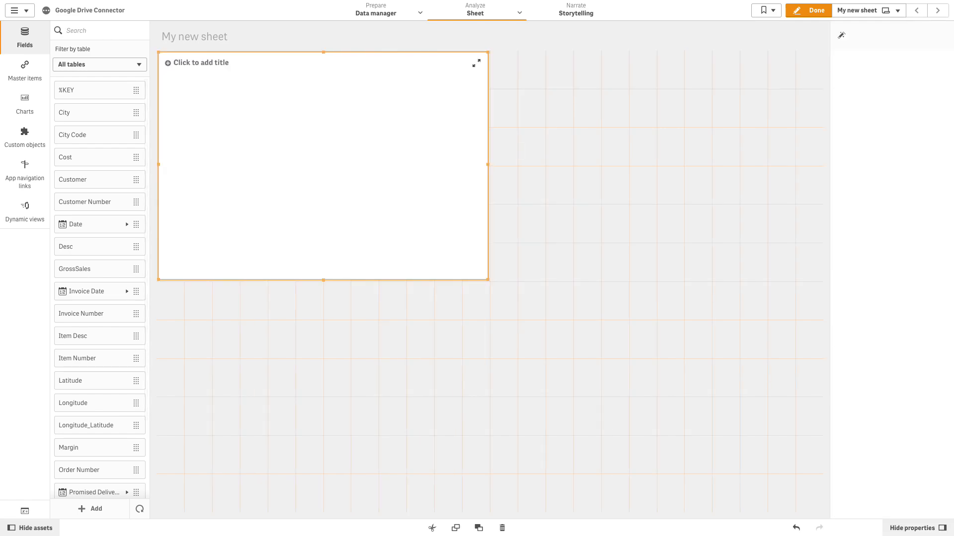
type("sale")
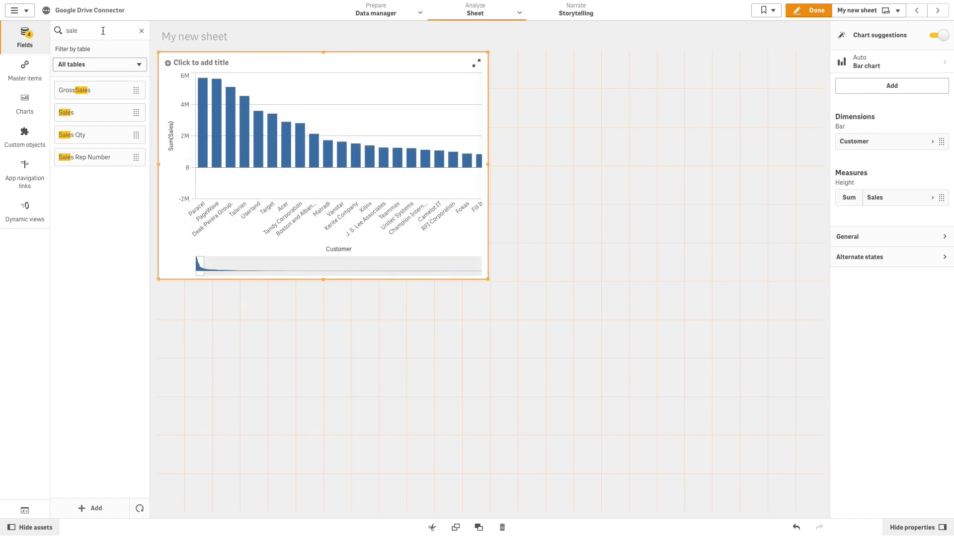
type("Reg")
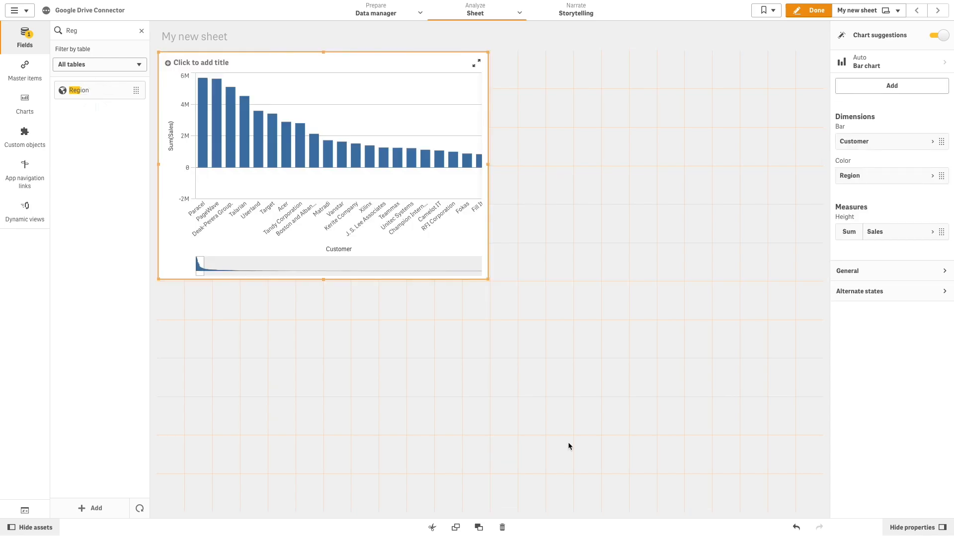
left_click(814, 10)
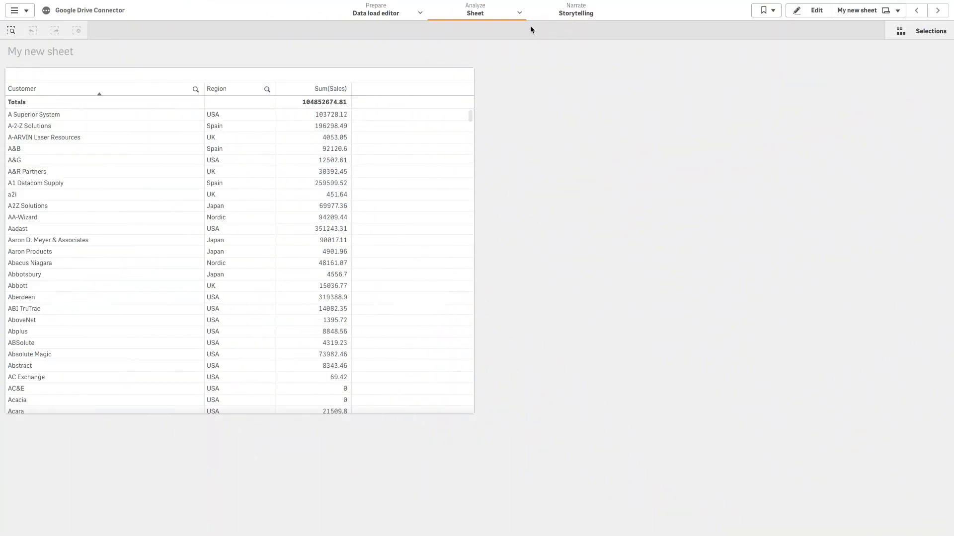
Switch to the Data load editor and unlock the auto-generated script section.
left_click(420, 12)
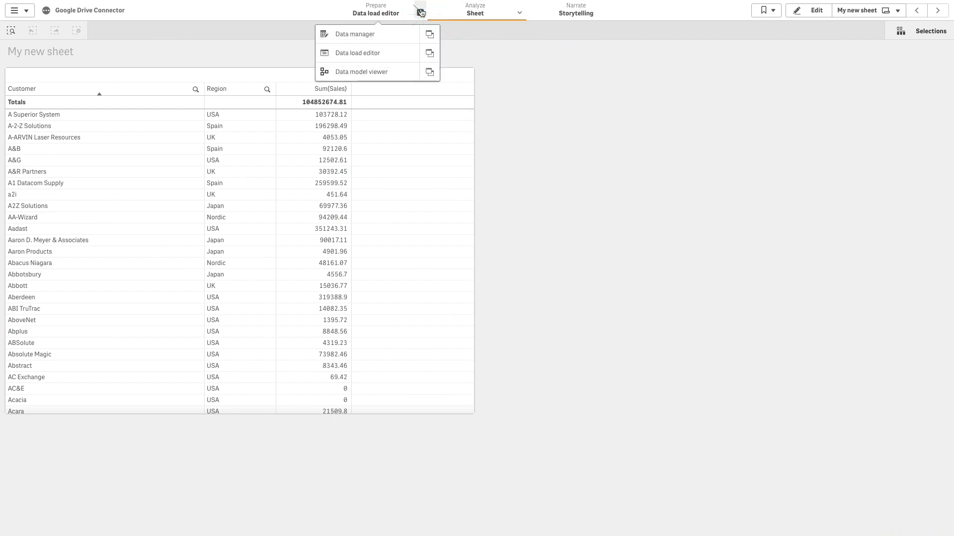
left_click(357, 52)
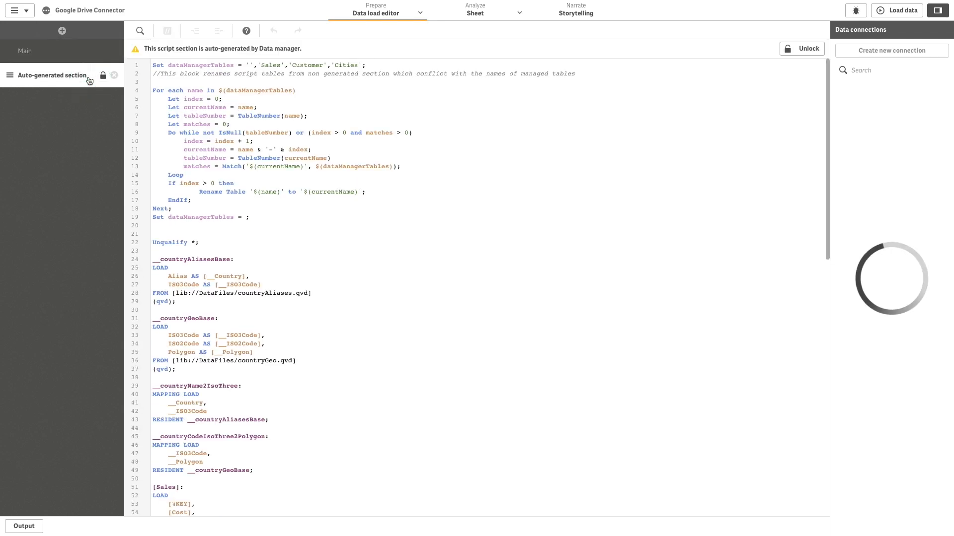
left_click(802, 47)
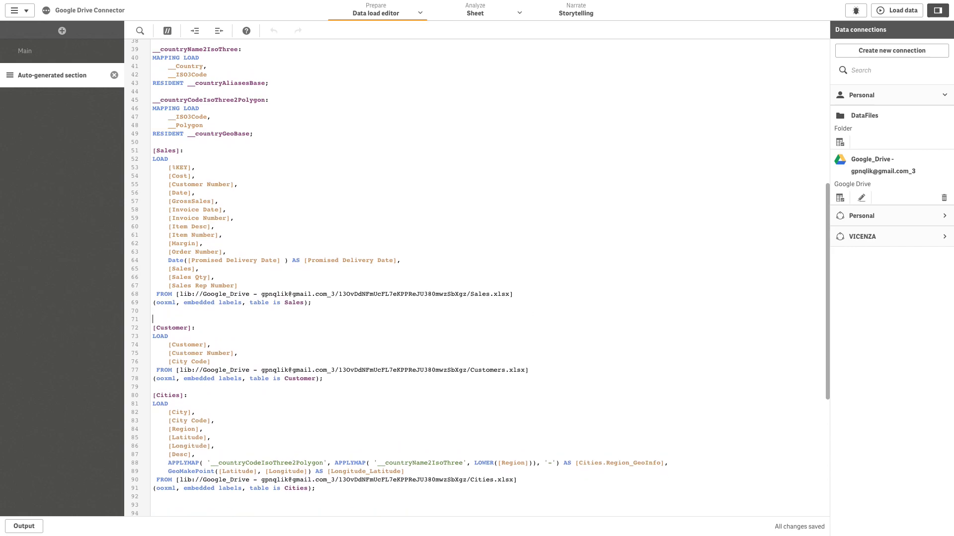
Add a Store [Sales] into the Google Drive lib path as Sales2020.qvd and reload the data.
type("store [Sales] into")
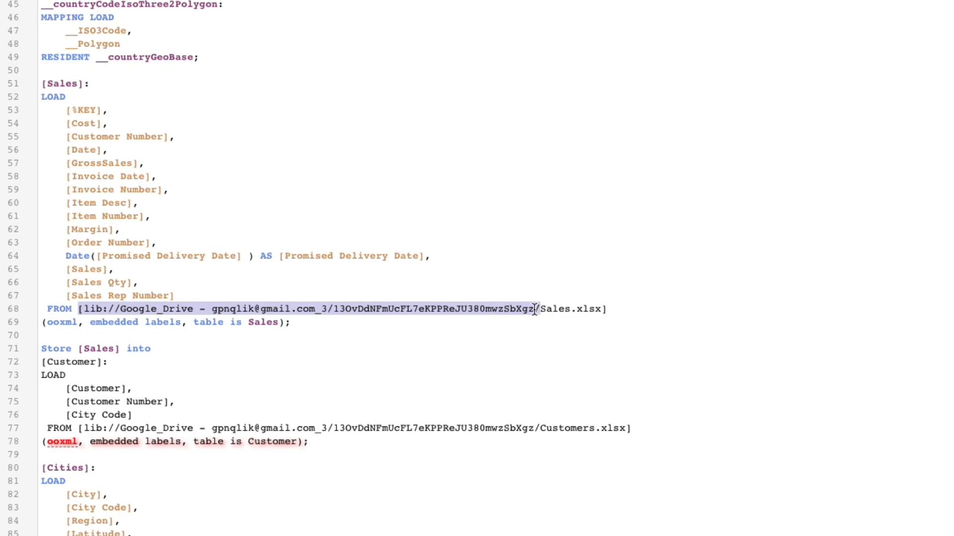
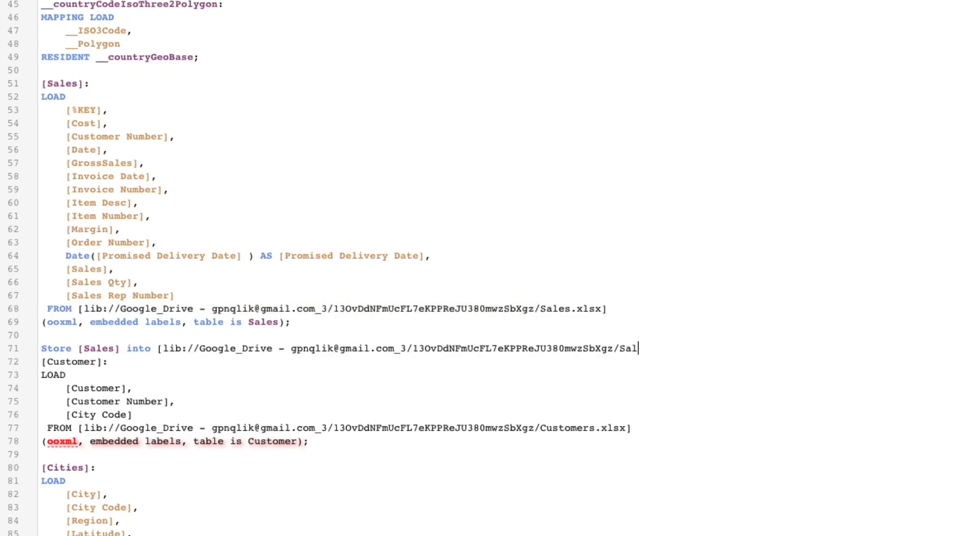
type("es2020.qvd];")
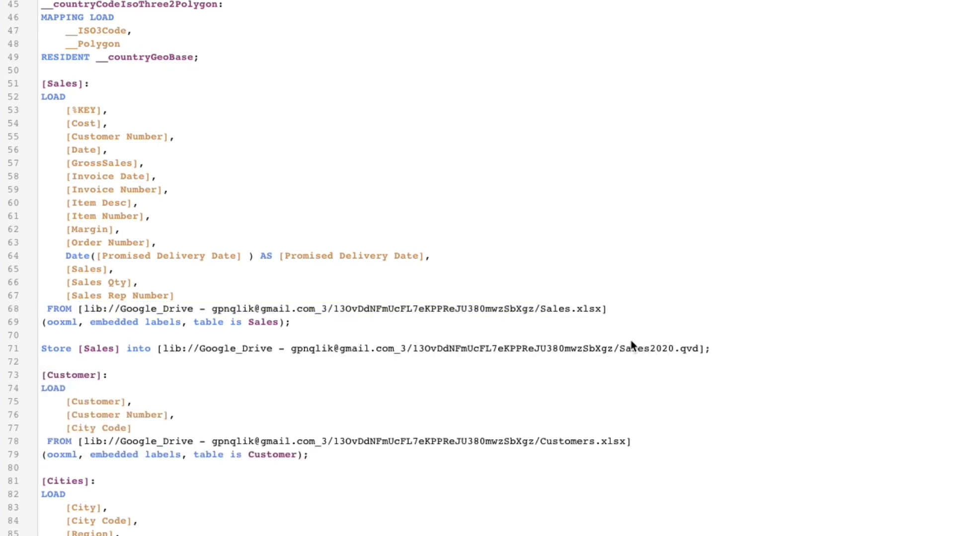
scroll("down", 3)
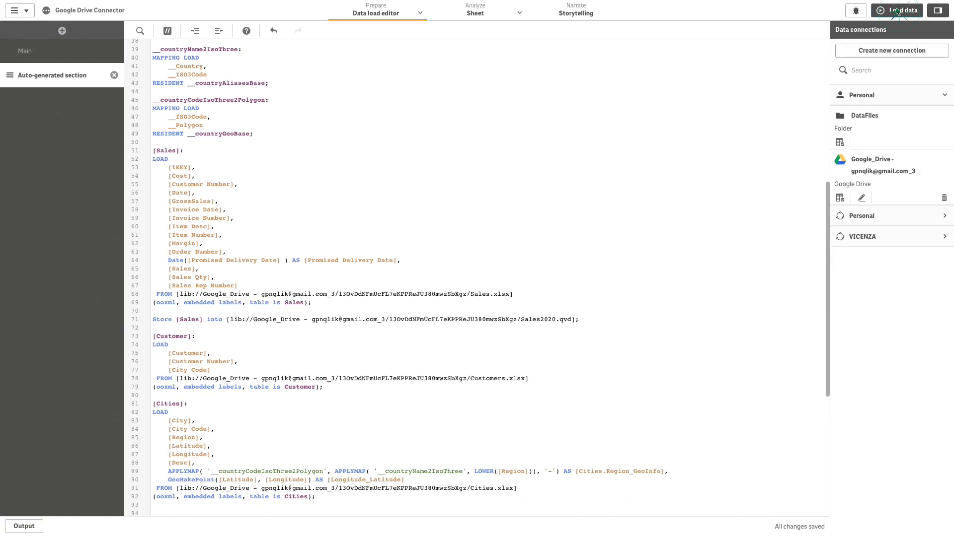
left_click(901, 10)
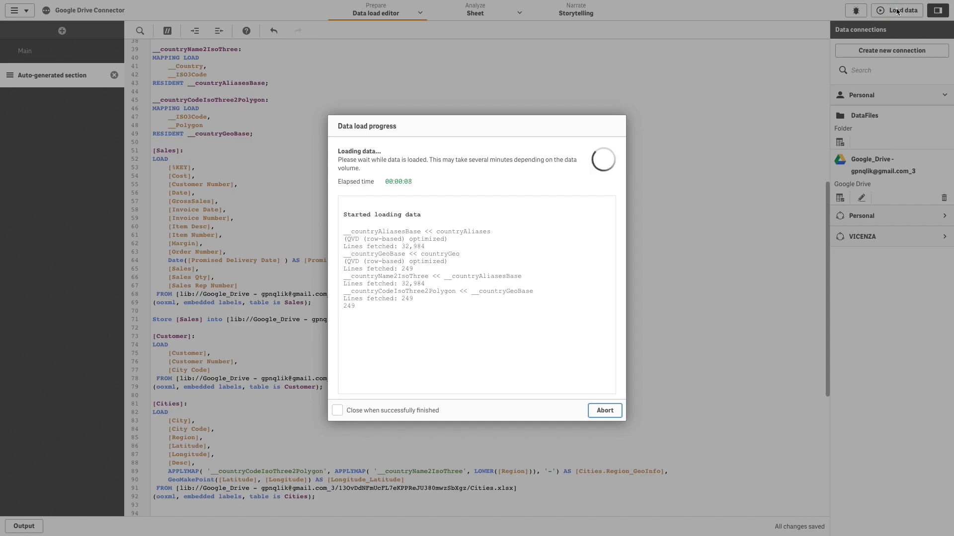